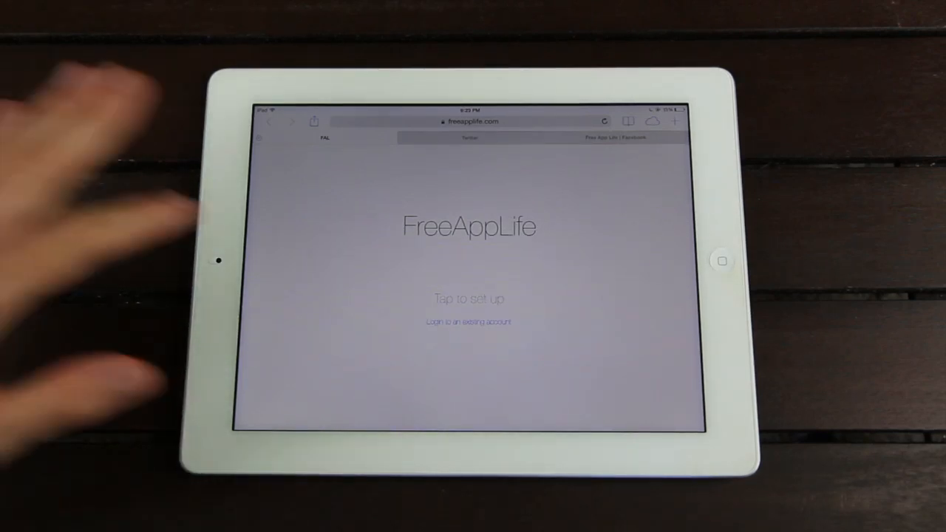
# - Run 'Tap to set up' so the Gone Free list of featured and free apps loads with 0 points
pyautogui.click(469, 298)
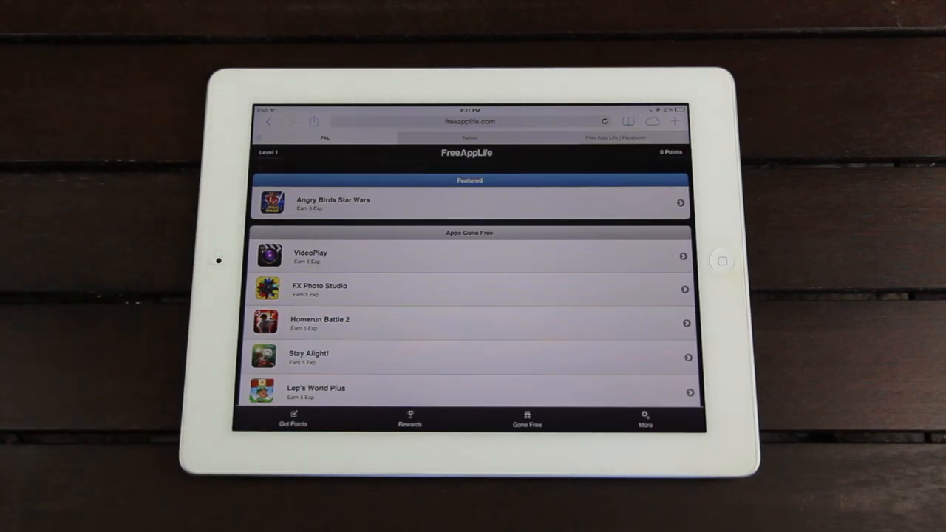
pyautogui.click(269, 152)
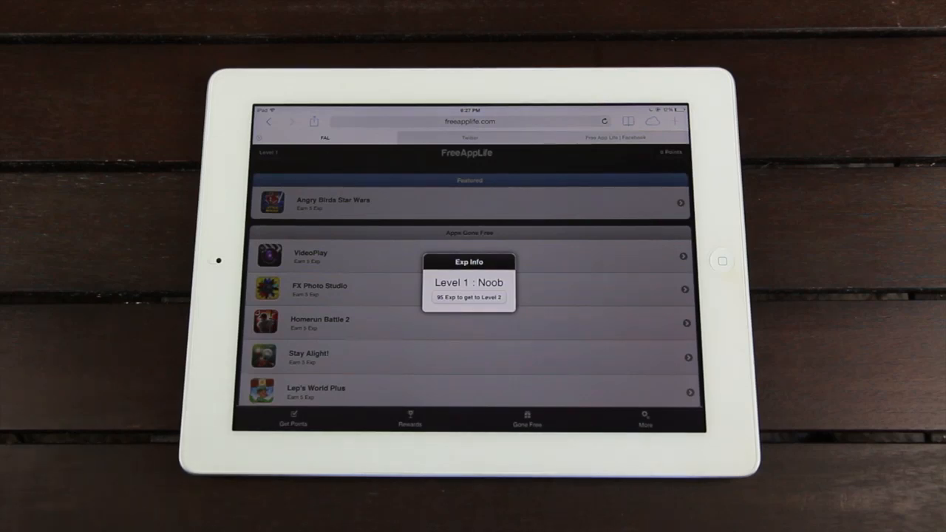
pyautogui.click(470, 154)
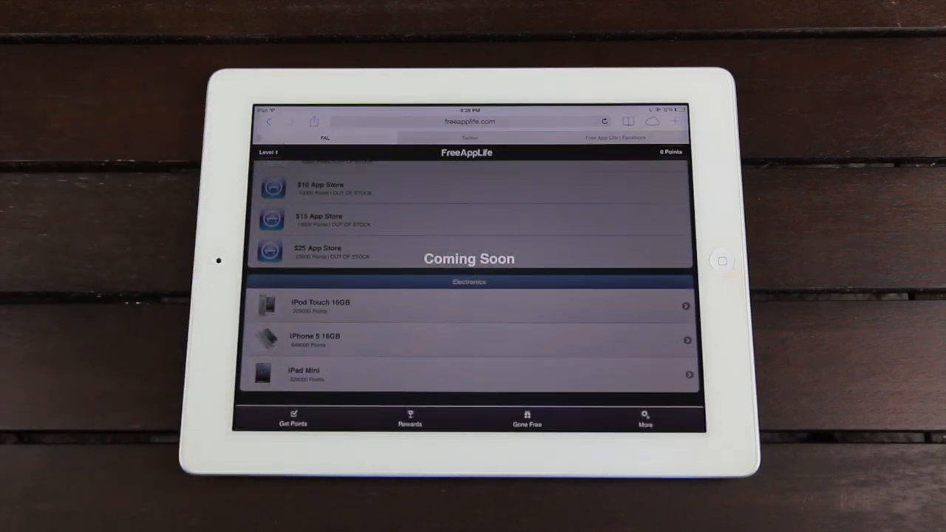
pyautogui.click(526, 420)
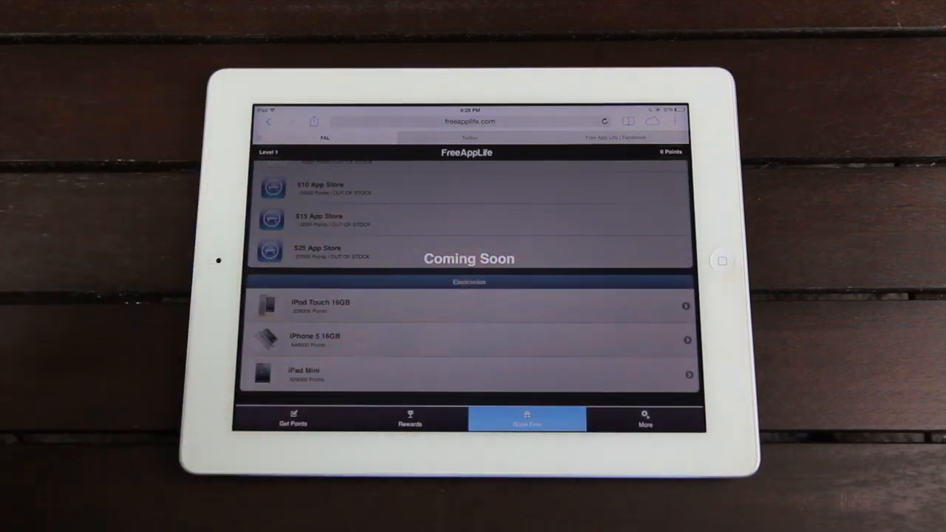
pyautogui.click(526, 420)
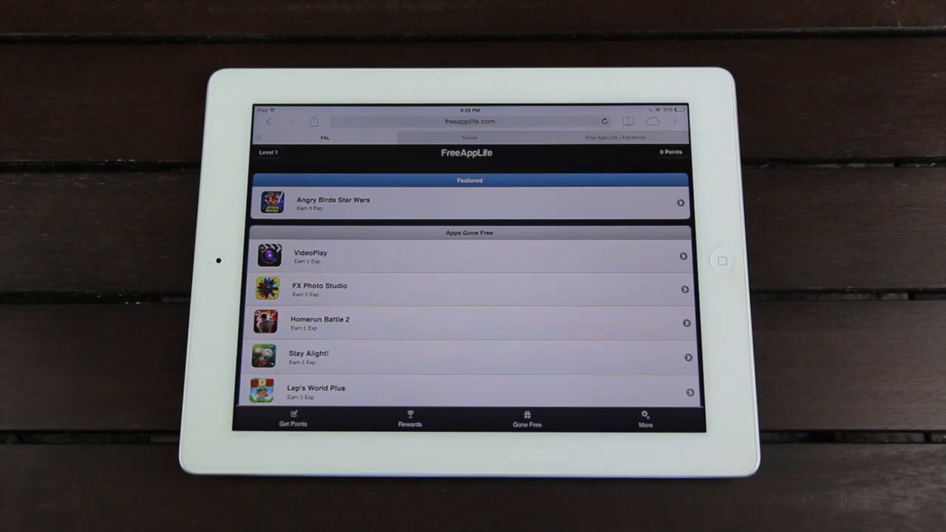
pyautogui.scroll(-3)
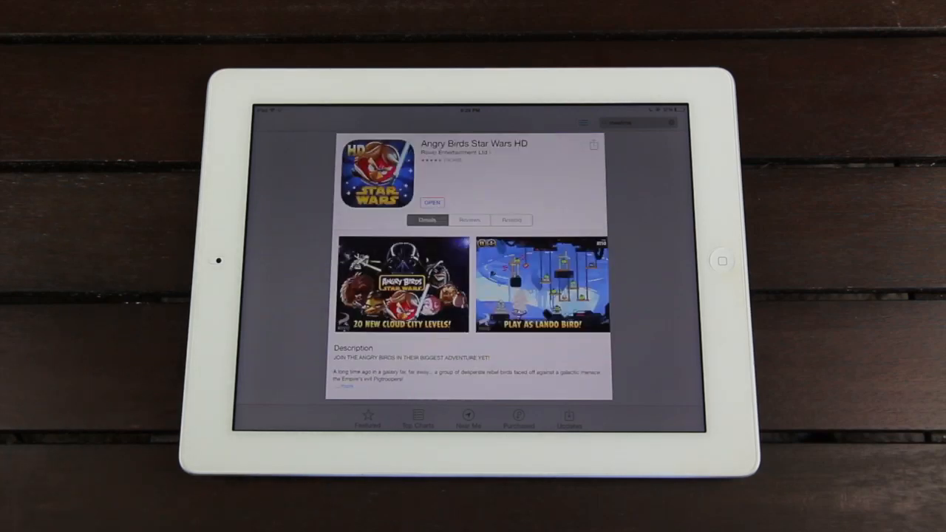
pyautogui.moveTo(259, 289)
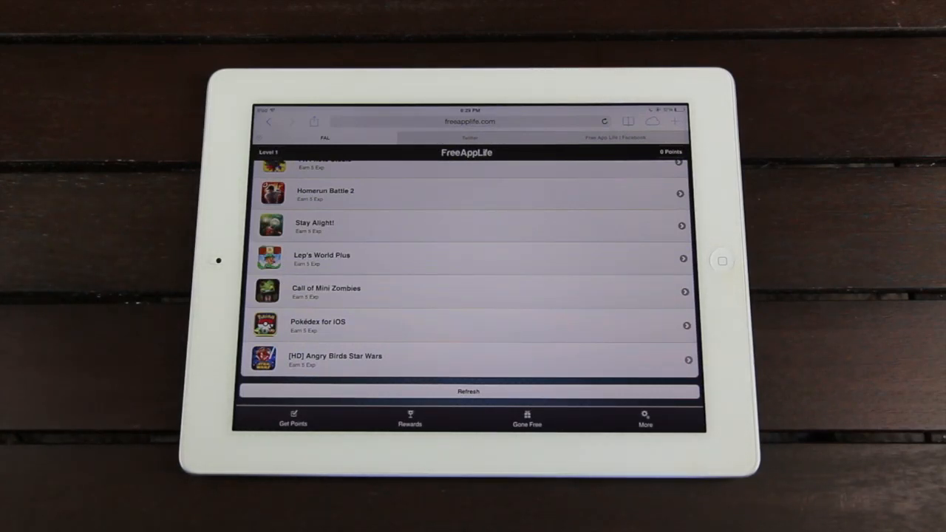
# - Show the Rewards catalogue of apps and Amazon gift cards, all marked Coming Soon
pyautogui.click(292, 416)
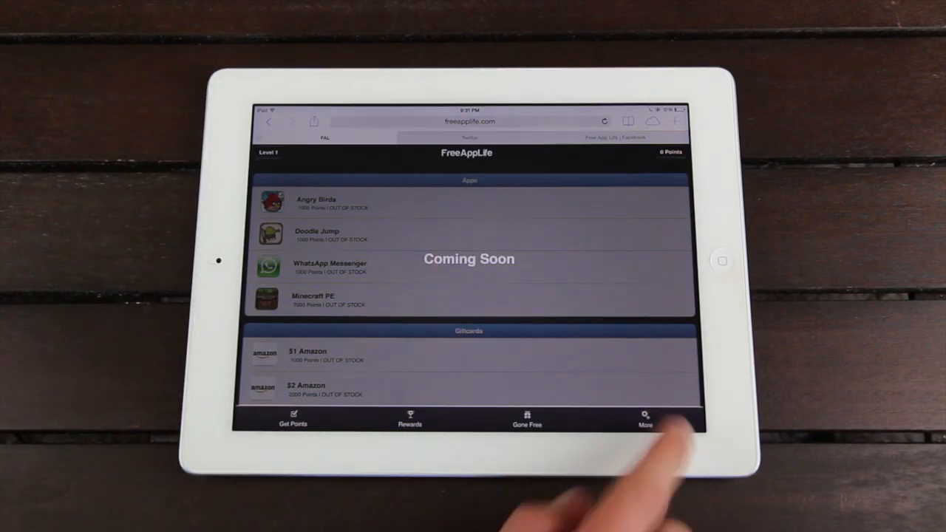
# - Visit the More section with level and contact info, then return to the Gone Free list
pyautogui.click(644, 417)
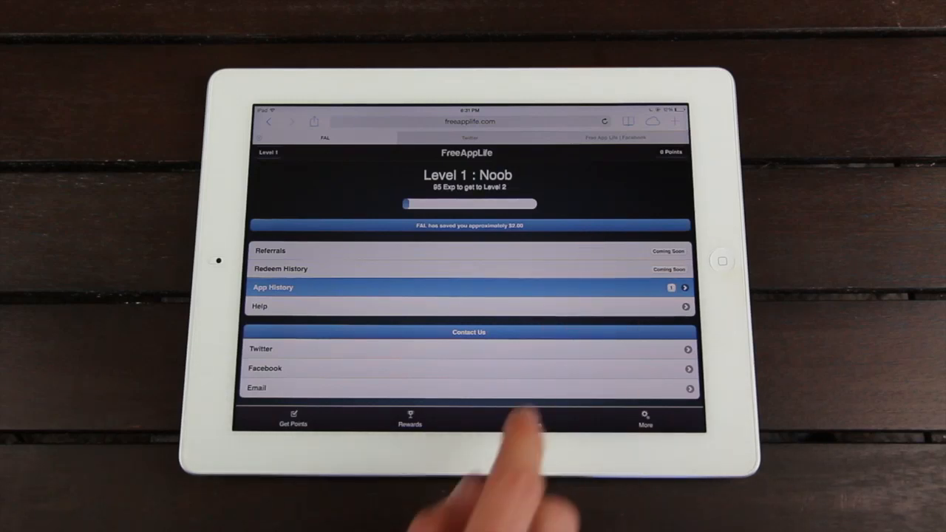
pyautogui.click(526, 420)
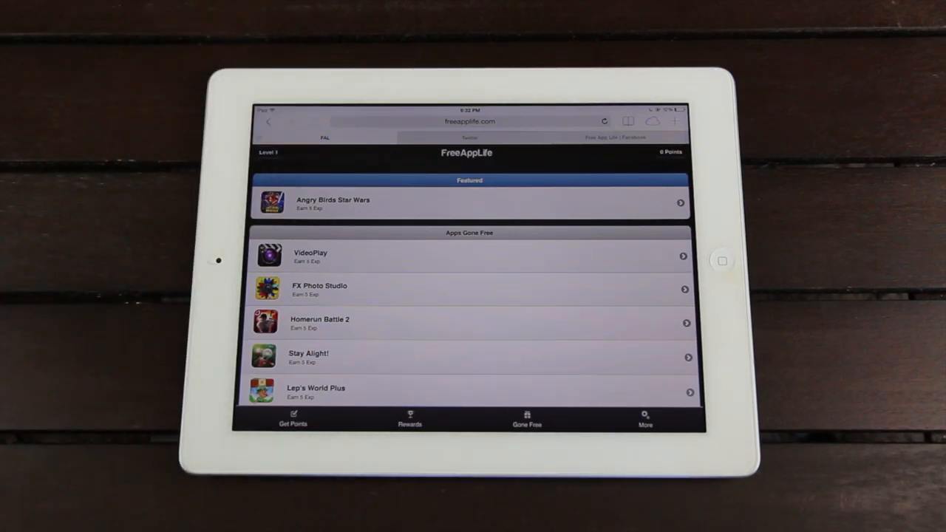
# - Reach the social links via More and end on the Free App Life Facebook page
pyautogui.click(314, 121)
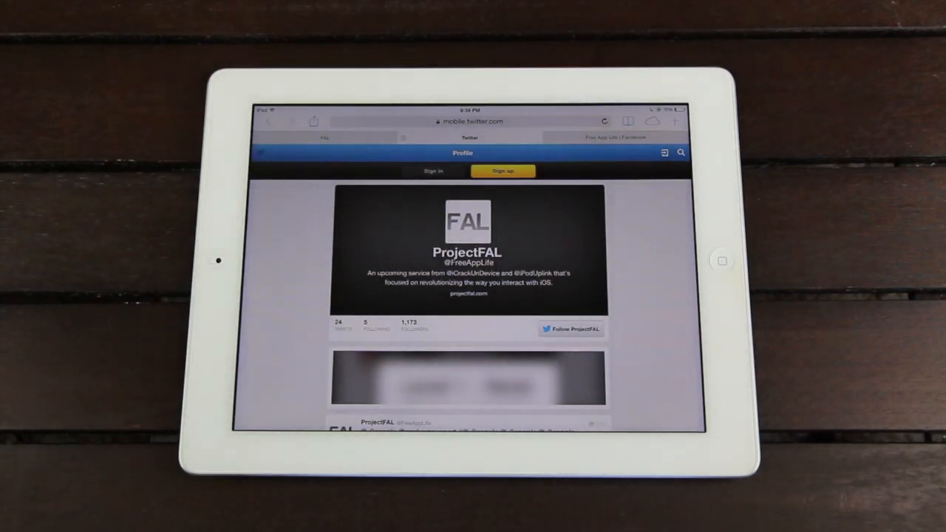
pyautogui.click(613, 138)
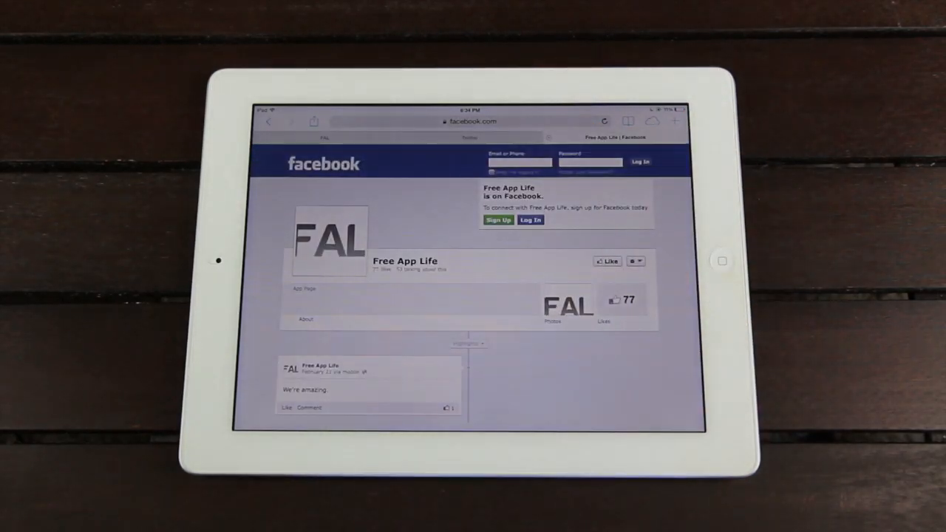